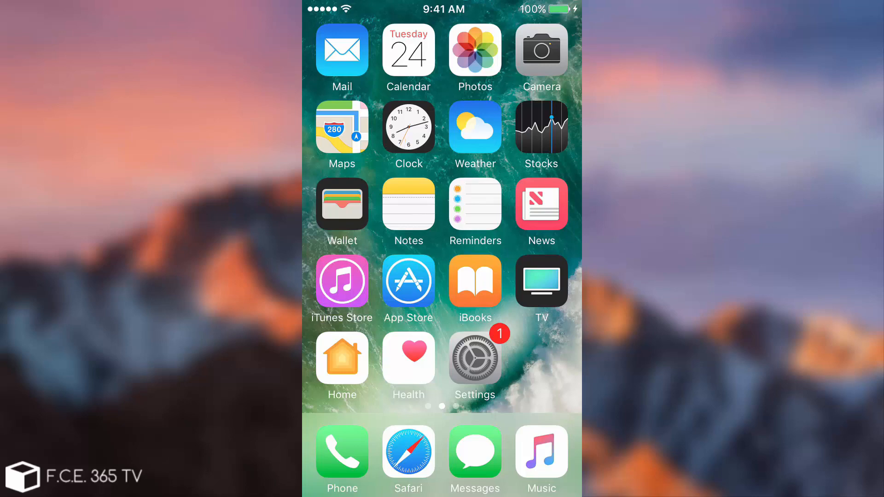
Add the Podcasts widget to the Today view via Edit, dismissing the location alert.
scroll(right, 3)
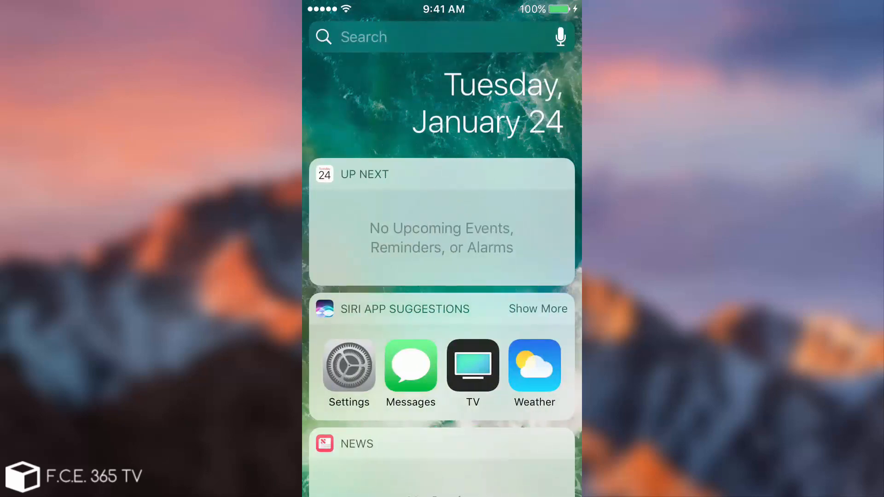
scroll(down, 3)
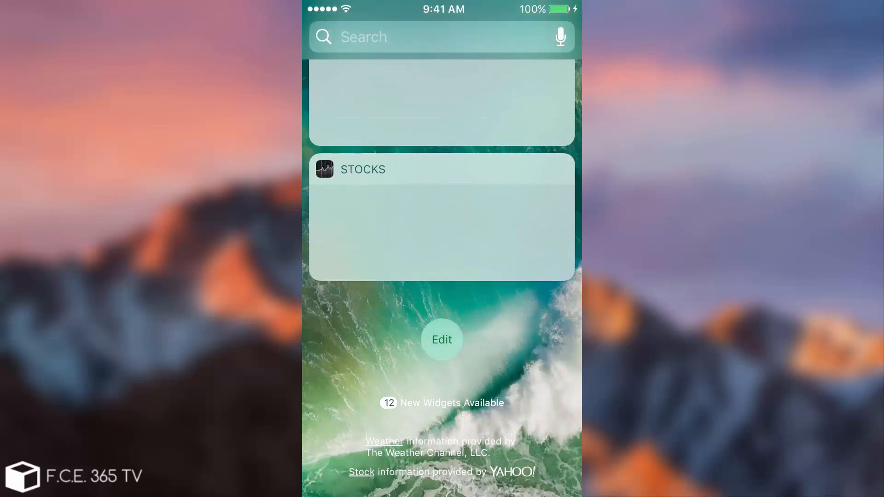
click(442, 338)
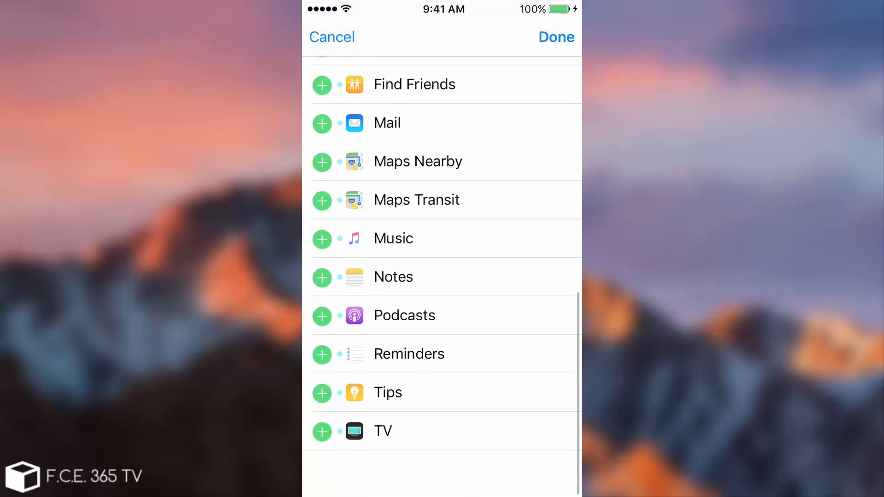
scroll(down, 3)
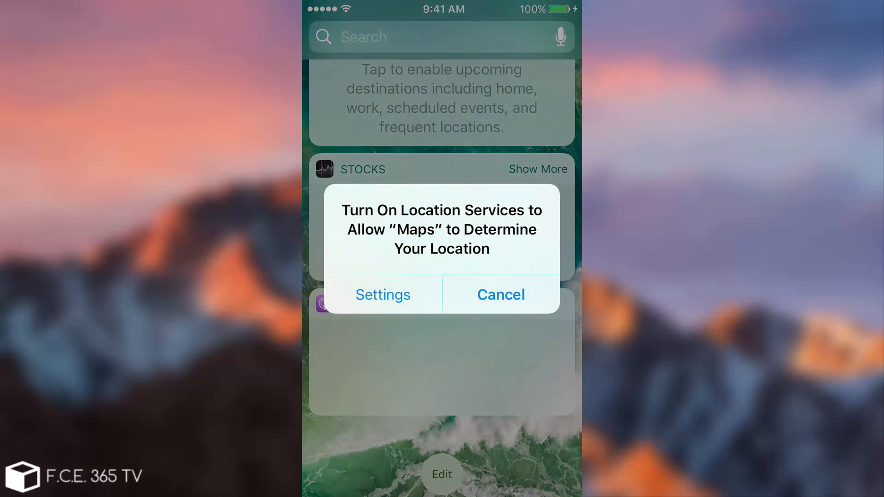
click(501, 294)
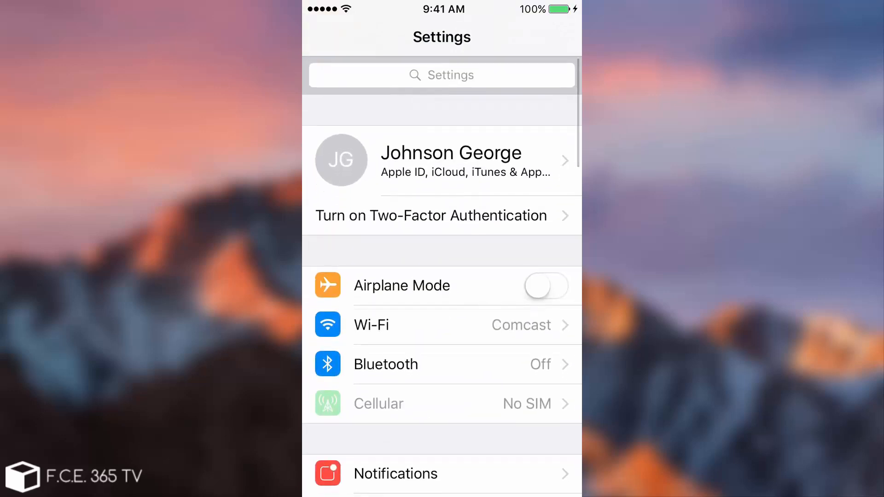
Scroll the Settings list and enter the Apple ID page from the account banner.
scroll(down, 3)
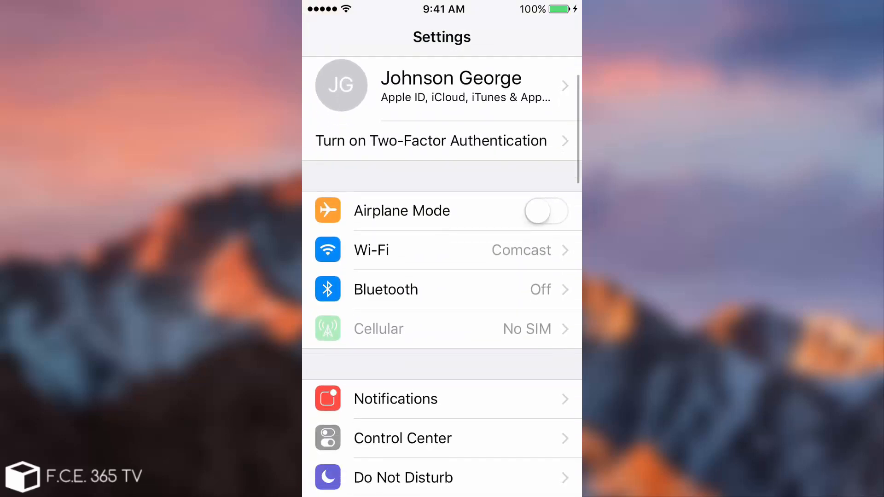
scroll(down, 3)
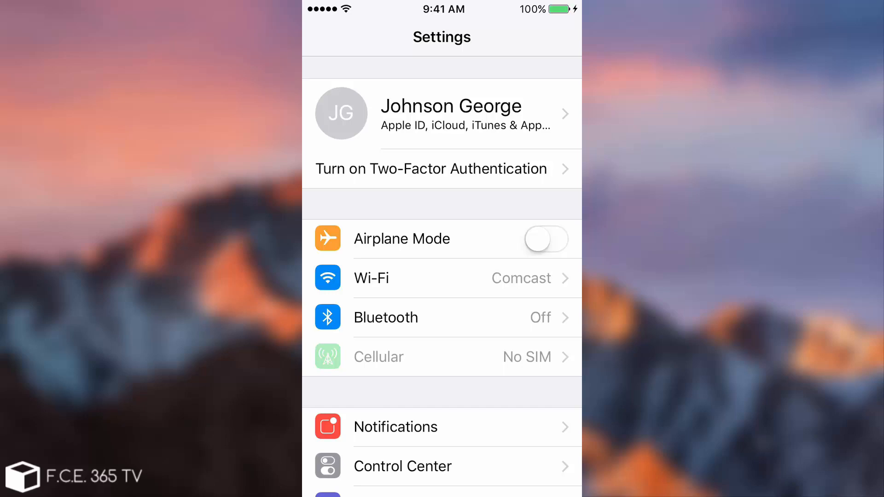
scroll(down, 3)
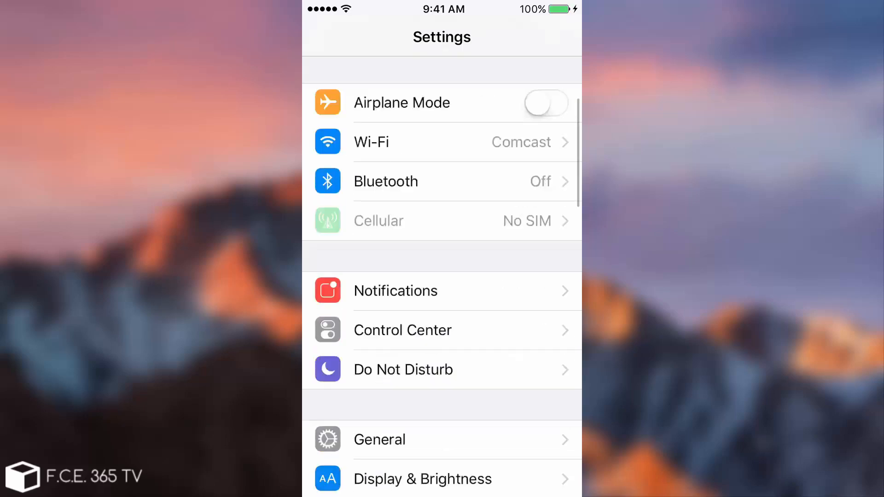
scroll(down, 3)
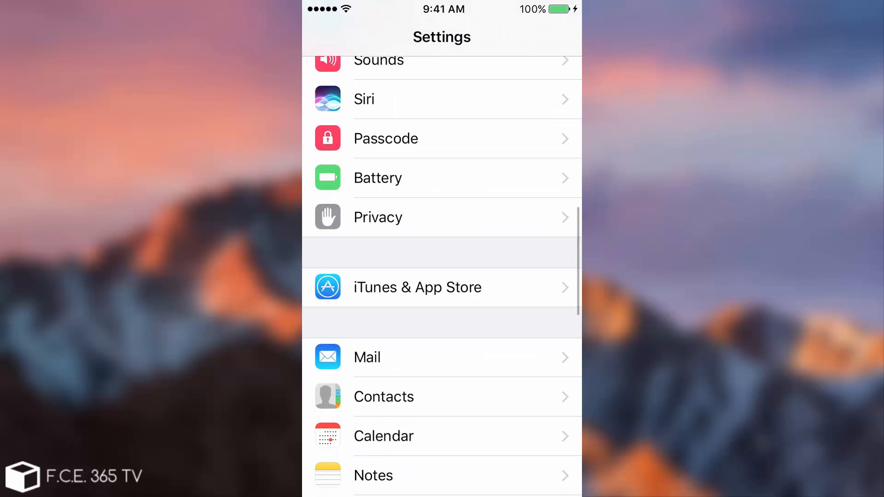
scroll(down, 3)
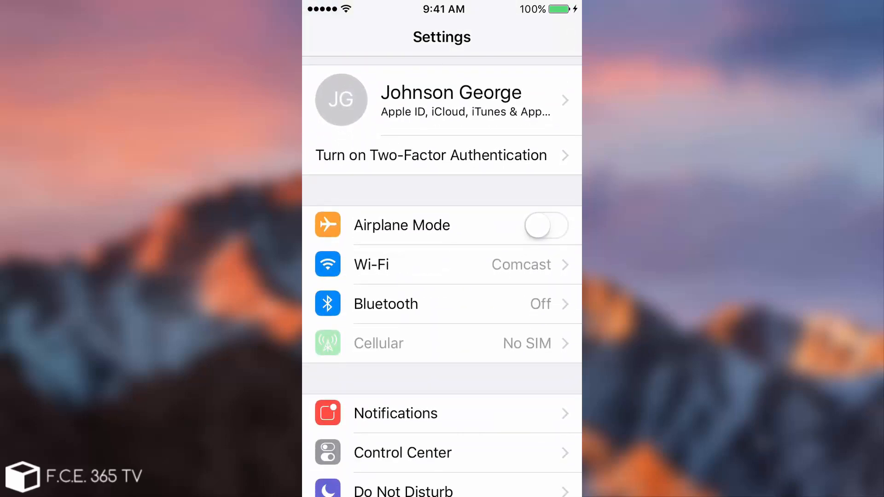
click(451, 99)
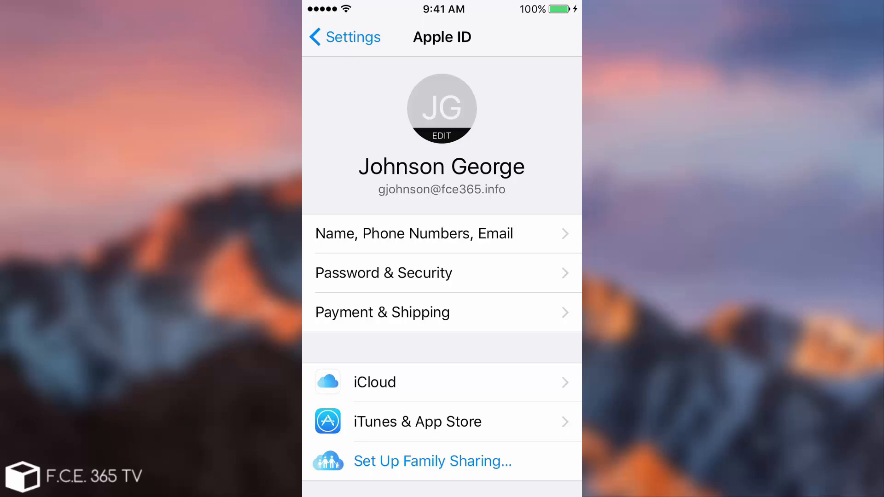
View the iCloud page showing 107.5 MB of 5 GB used and the apps using iCloud.
click(374, 382)
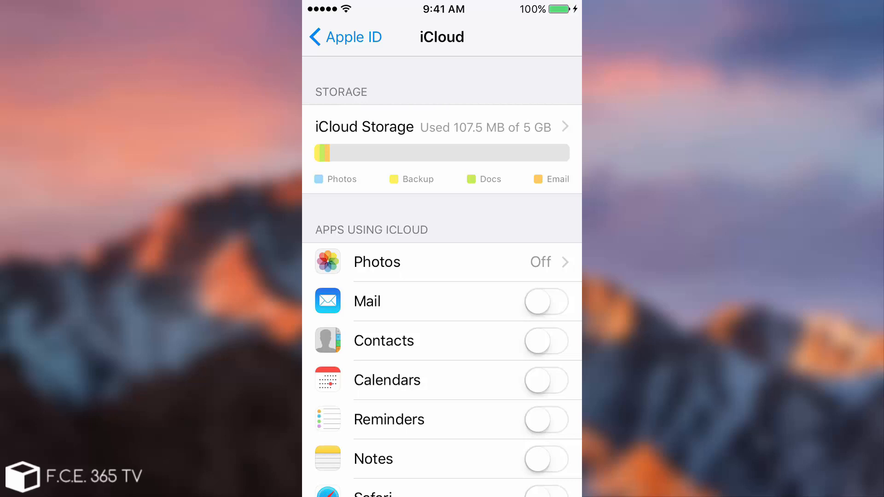
scroll(down, 3)
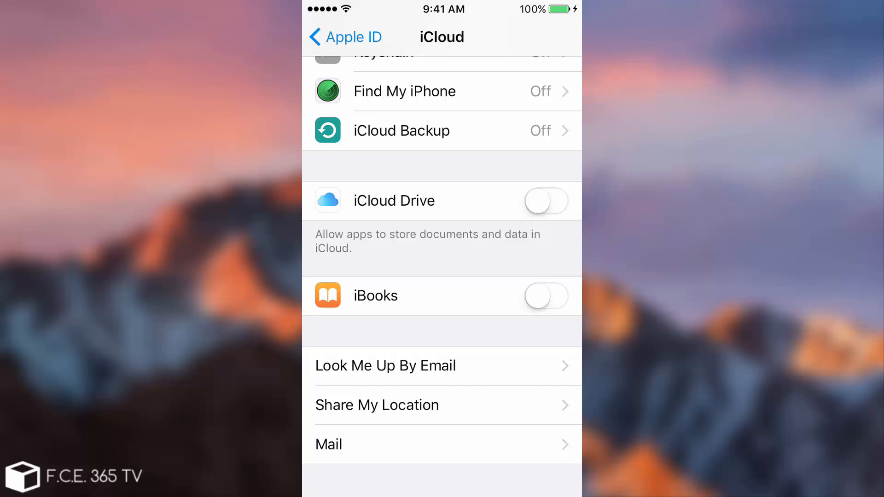
scroll(down, 3)
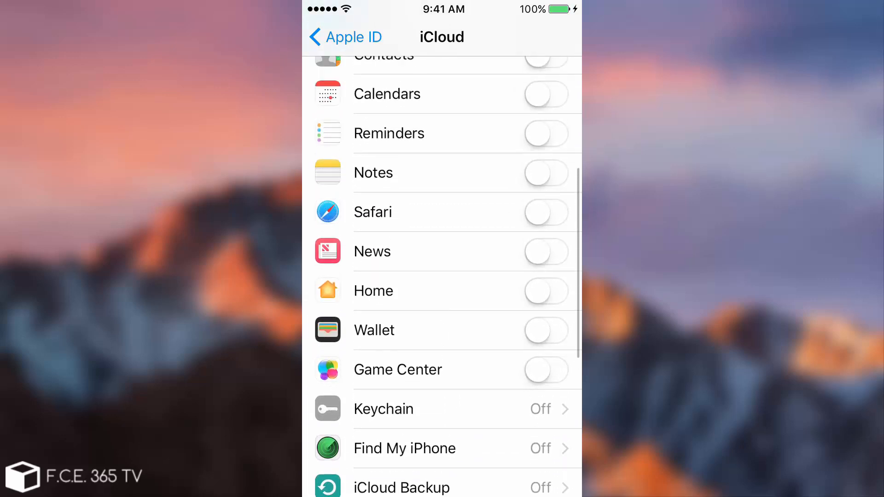
scroll(down, 3)
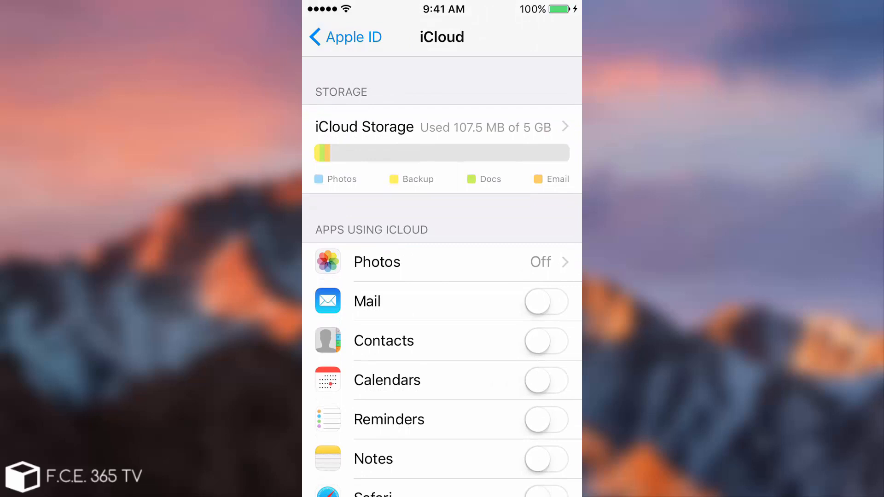
Go back to the Apple ID page and review the linked iPhone 5, iPod and Windows PC.
click(346, 37)
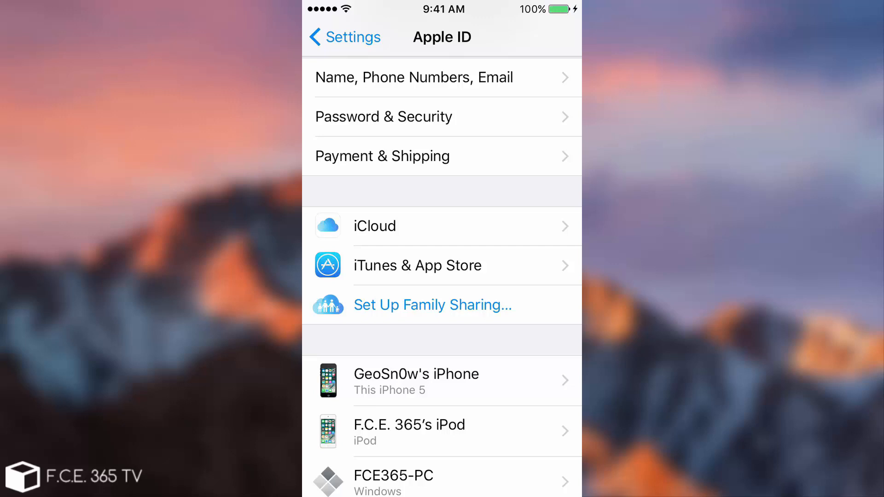
scroll(down, 3)
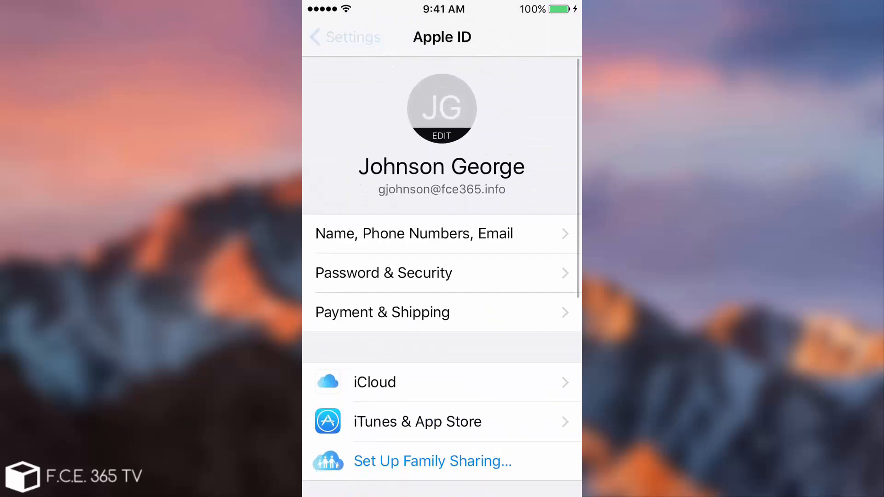
Return to the main Settings list, scroll down and peek at the TV settings page.
click(347, 36)
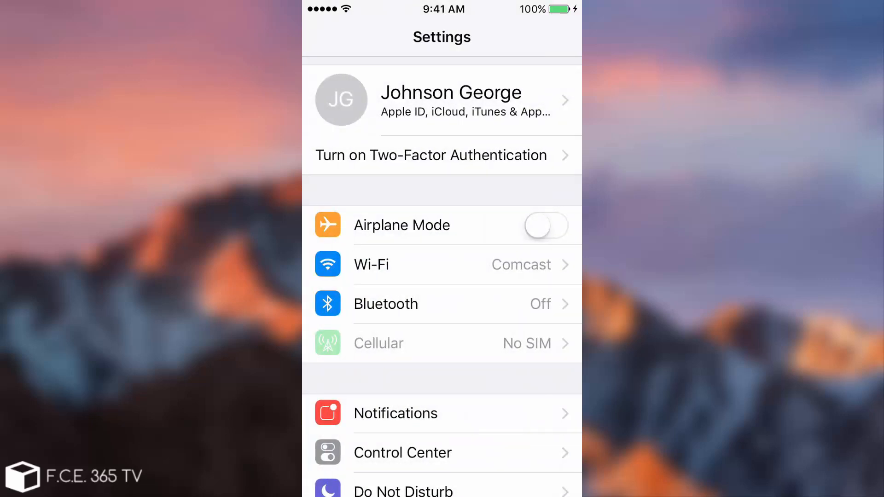
scroll(down, 3)
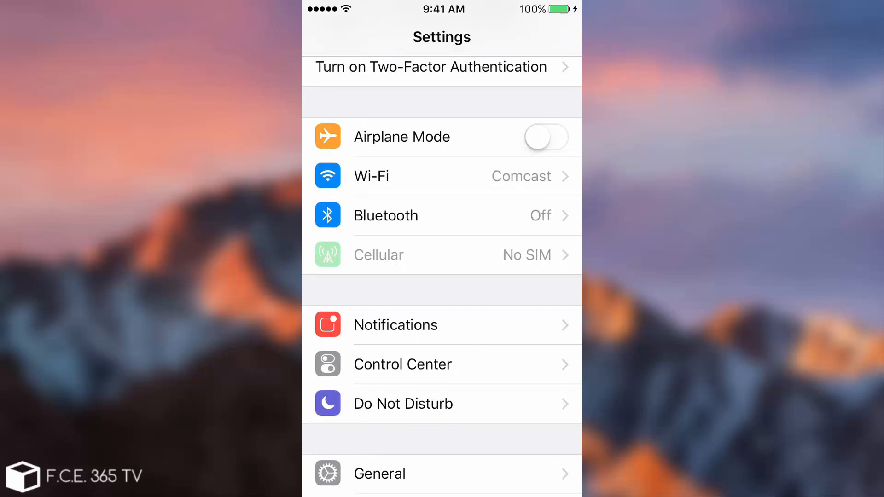
scroll(down, 3)
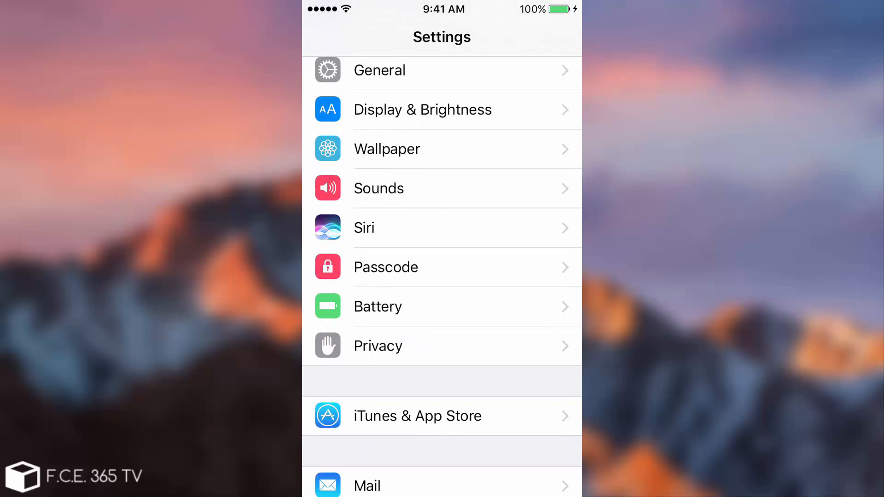
scroll(down, 3)
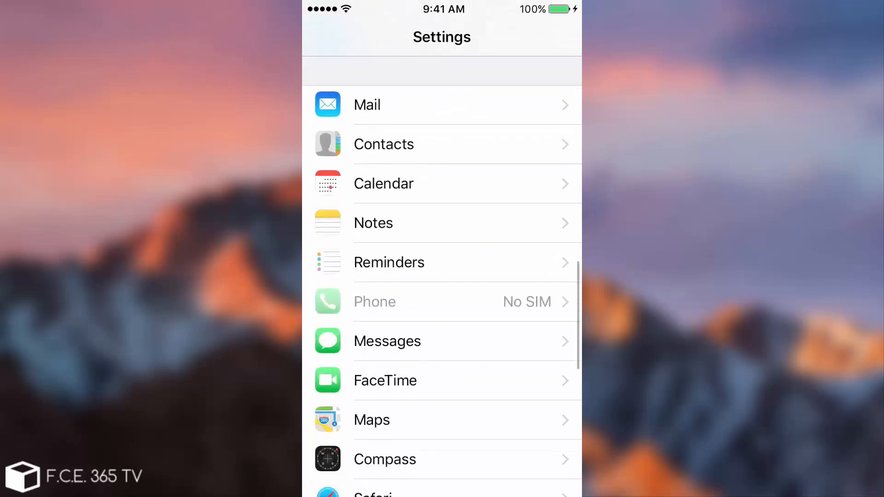
scroll(down, 3)
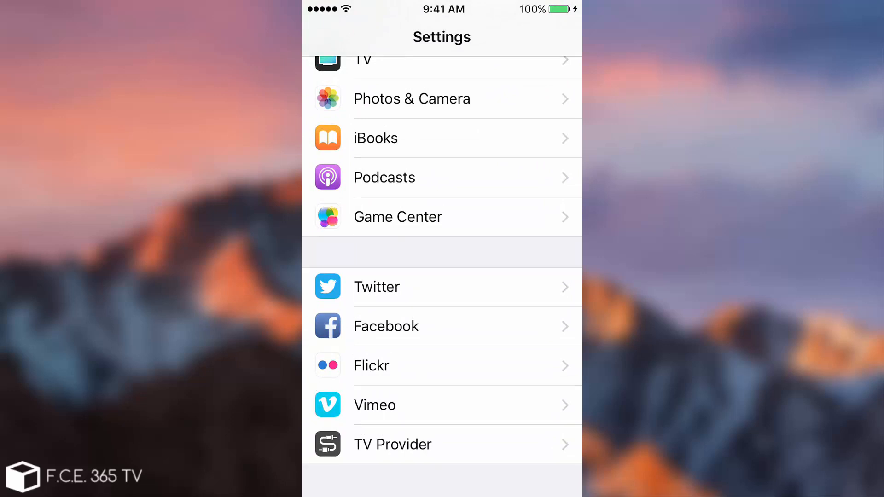
click(363, 60)
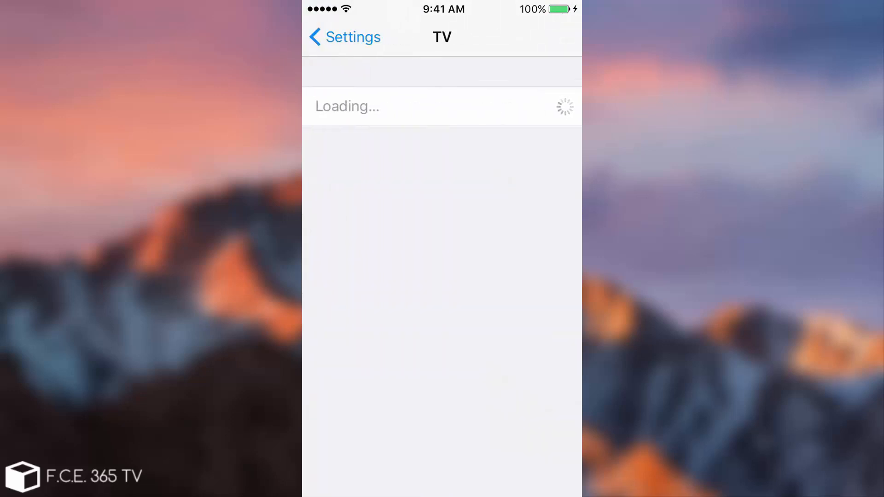
Back out of TV settings and go to the home screen.
click(341, 37)
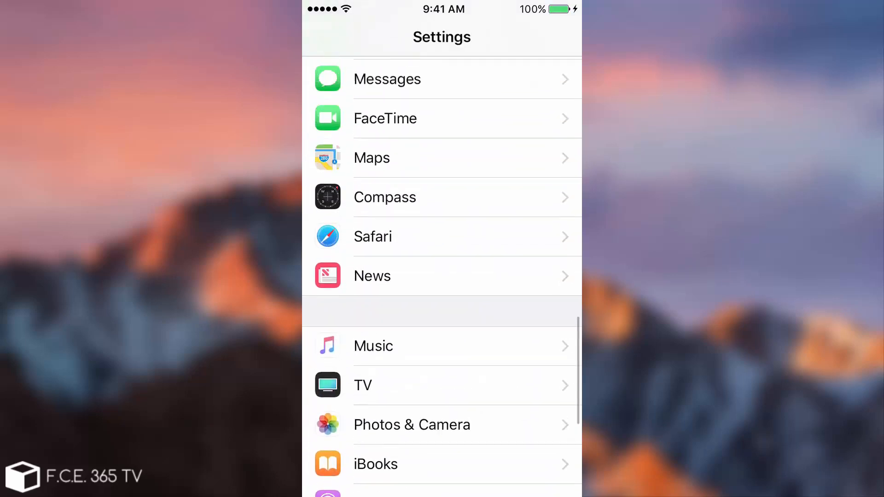
key(home)
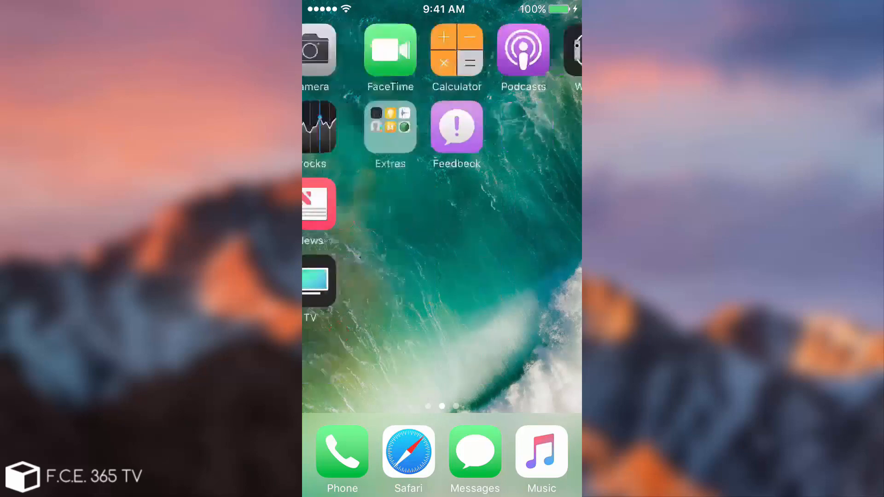
Return to the first home screen page and launch Settings from it.
click(391, 128)
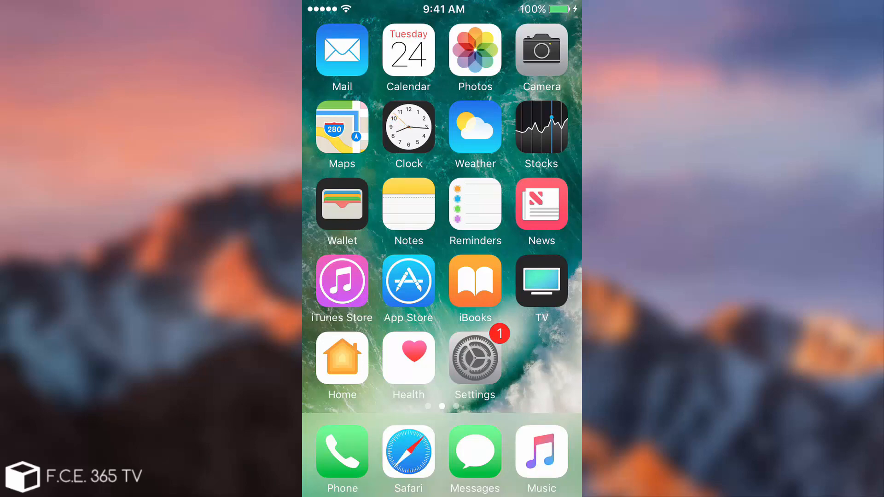
scroll(left, 3)
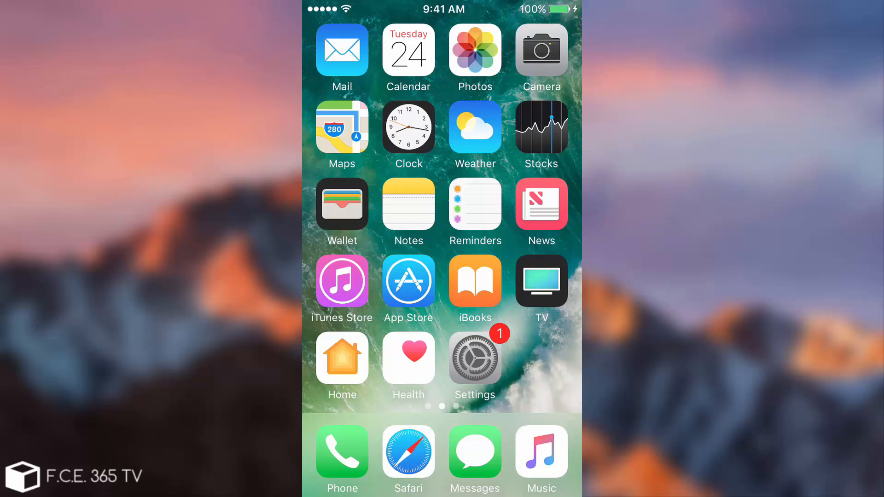
click(475, 358)
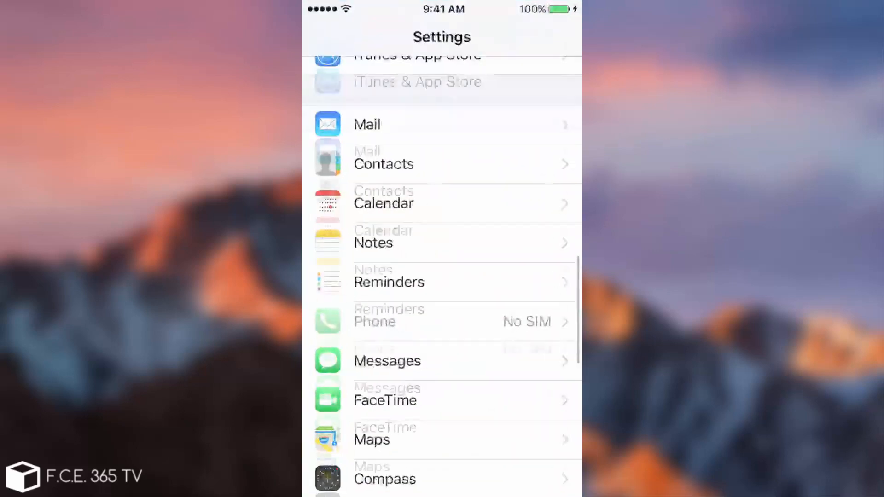
Enter the General settings section and resume it after reopening Settings.
scroll(down, 3)
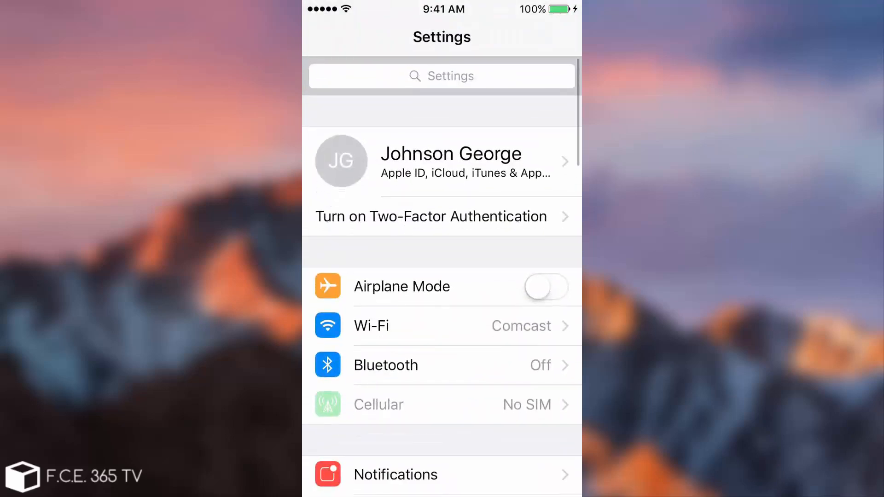
scroll(down, 3)
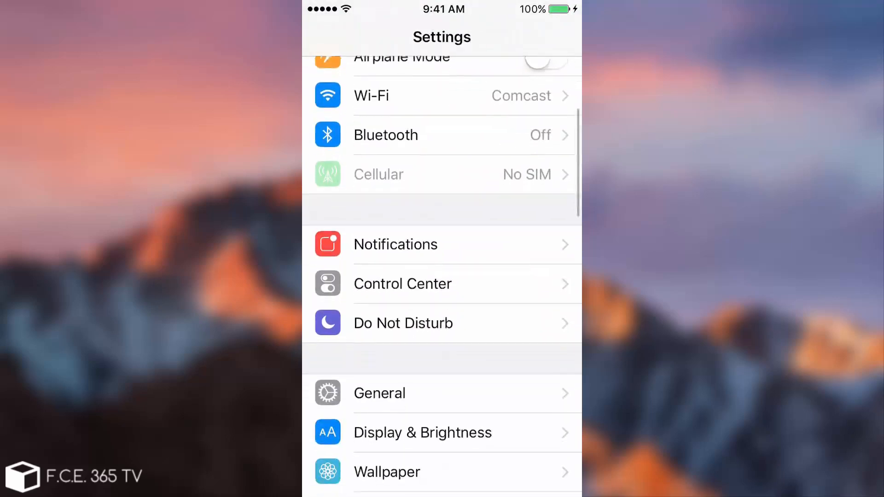
click(380, 393)
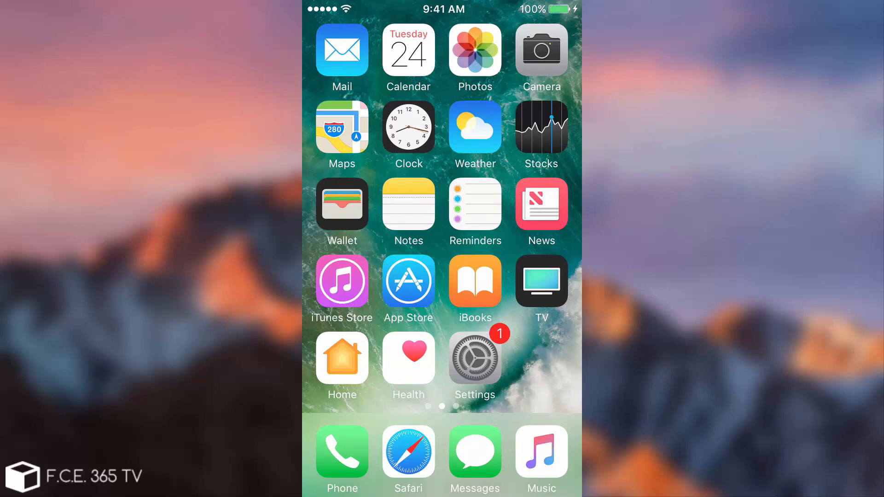
click(476, 359)
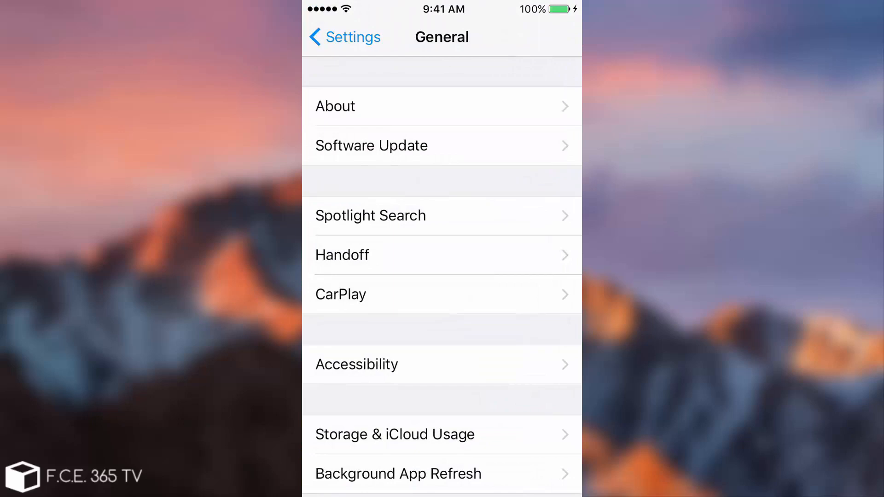
Visit the Apple ID page, then go to the home screen page with Podcasts and Feedback.
click(341, 37)
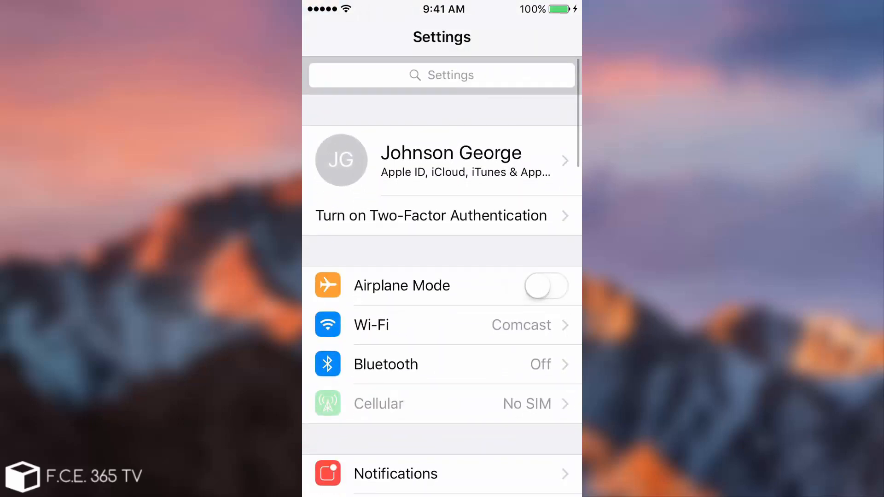
click(451, 161)
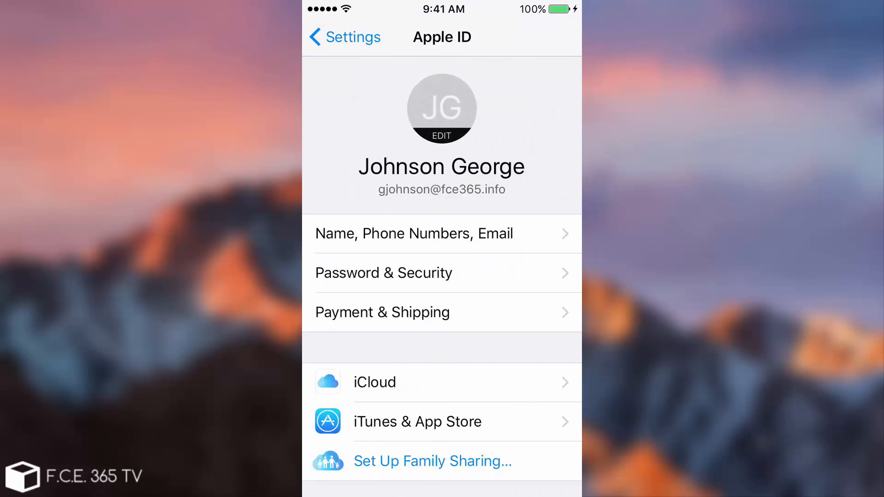
click(374, 382)
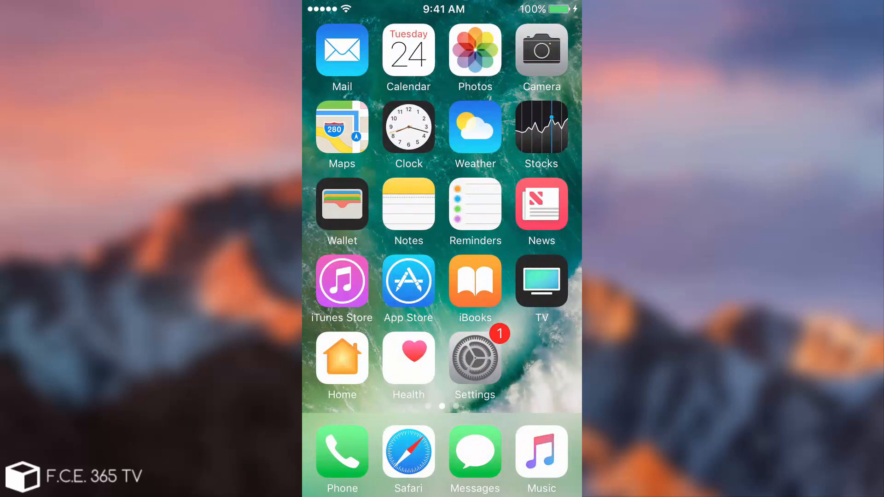
scroll(left, 3)
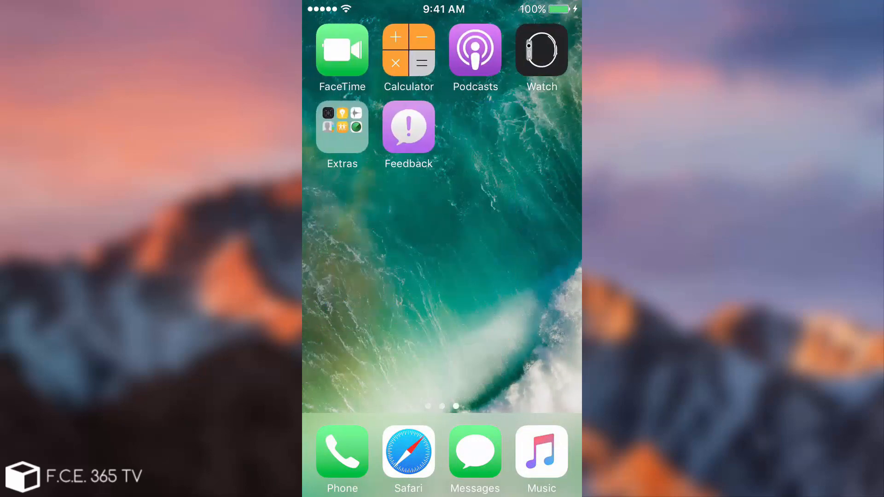
Swipe to the home screen page holding Settings before heading to iCloud.
scroll(left, 3)
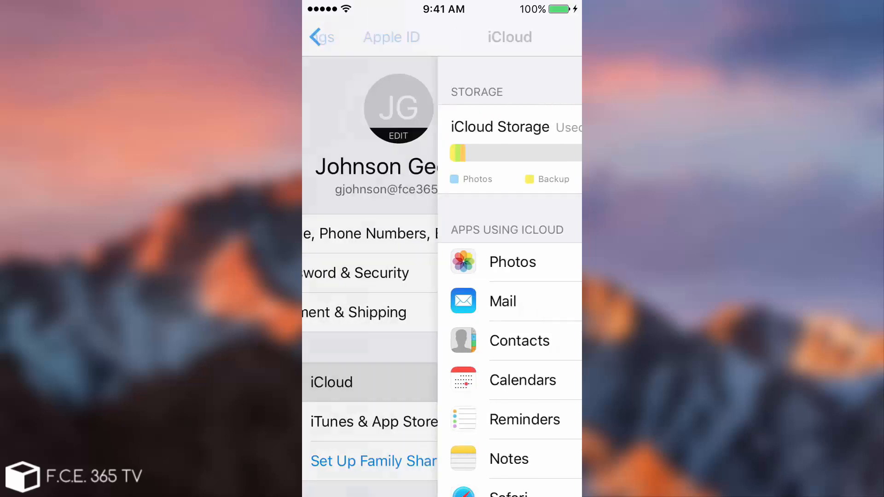
Back out of iCloud to the main Settings list and return to the first home screen.
click(322, 37)
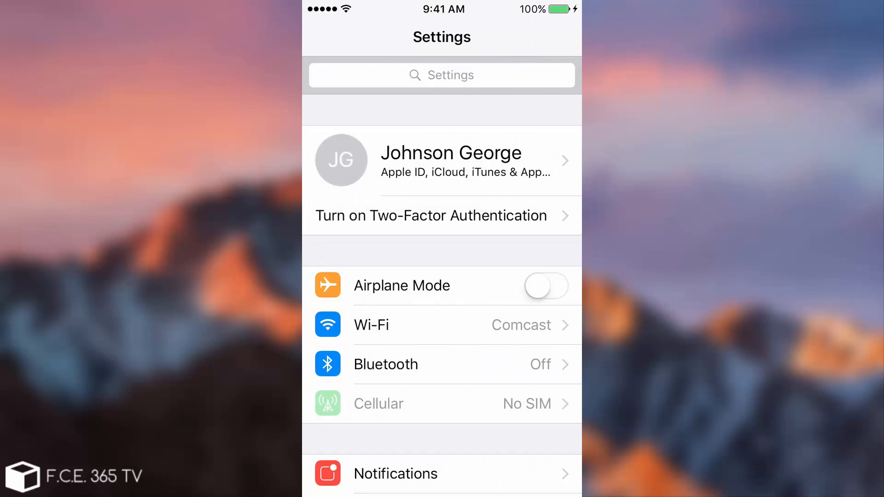
scroll(down, 3)
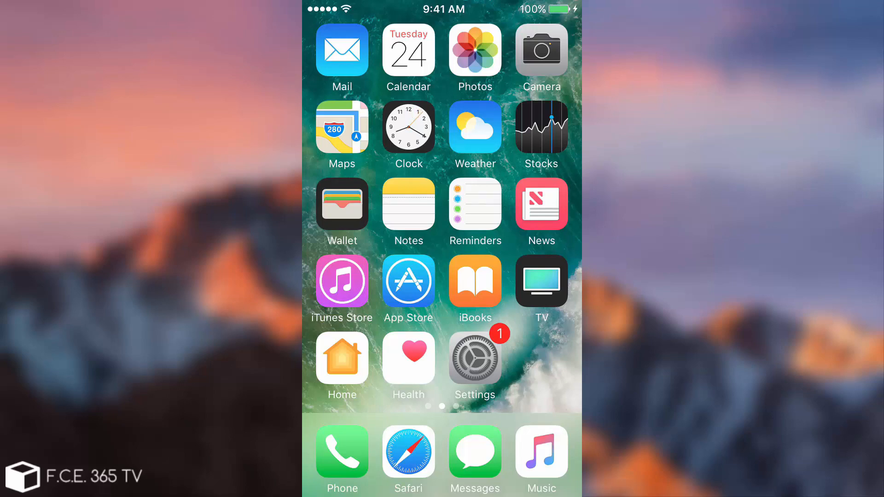
Briefly visit Settings, return home, then swipe into the Today view with Maps, Stocks and Podcasts widgets.
scroll(left, 3)
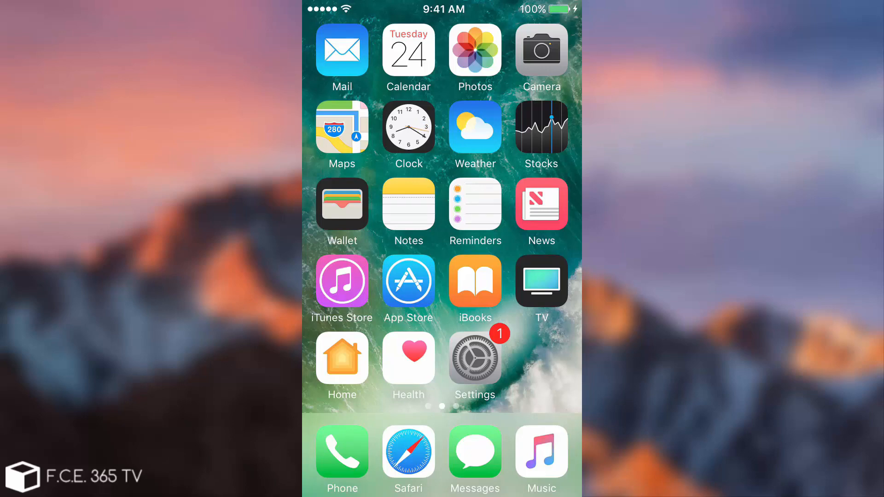
click(475, 358)
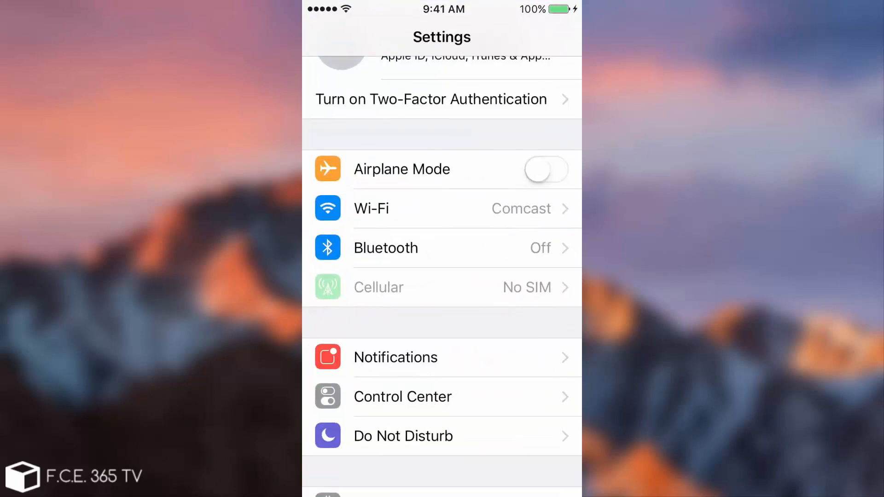
scroll(down, 3)
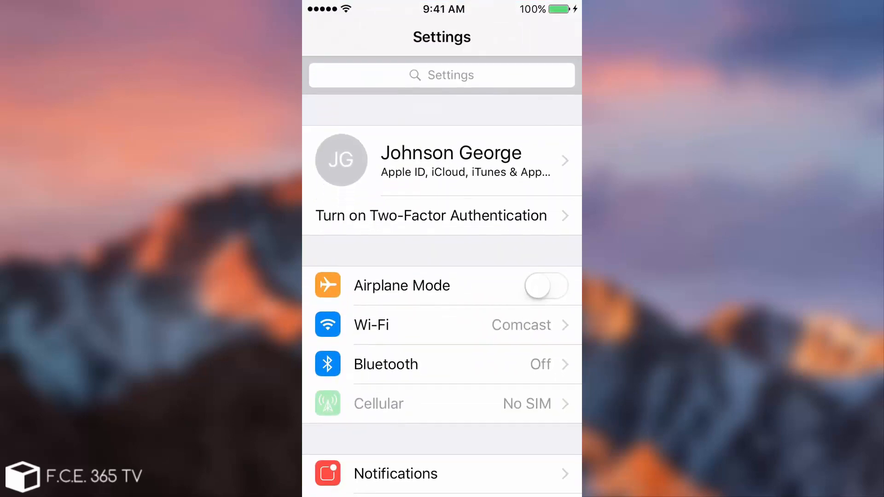
key(home)
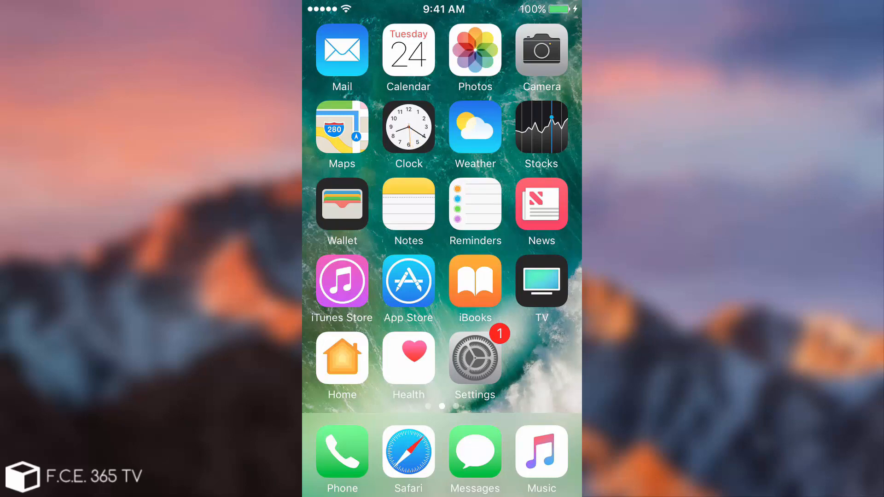
scroll(right, 3)
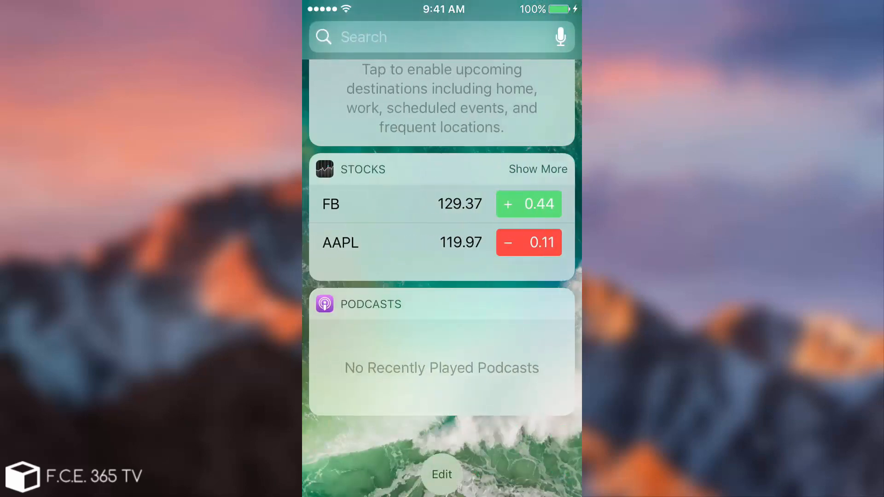